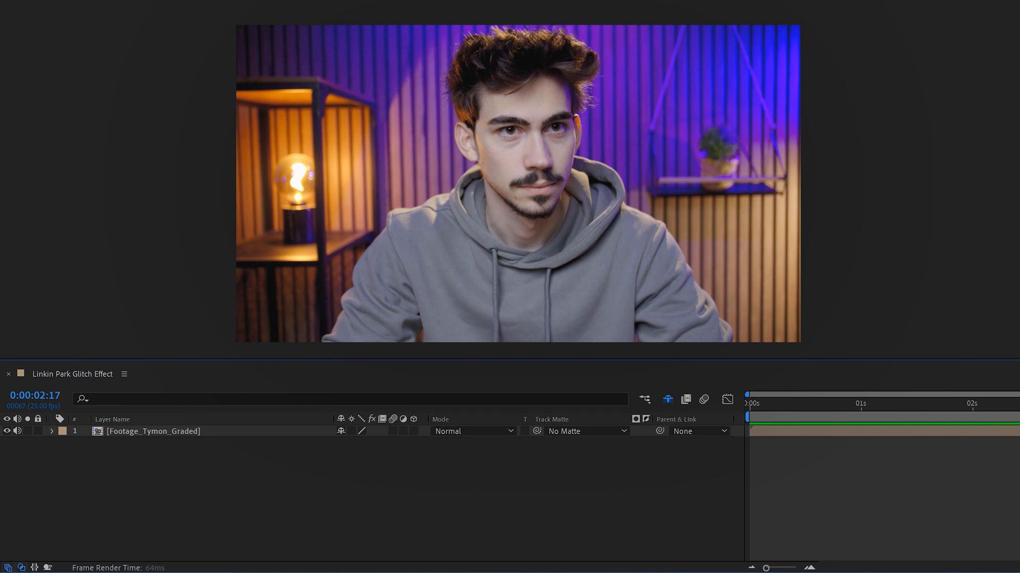
At 0:00, duplicate the footage as Rotoscope_Footage and open it in the Layer panel
{"action": "left_click", "coordinate": [748, 403]}
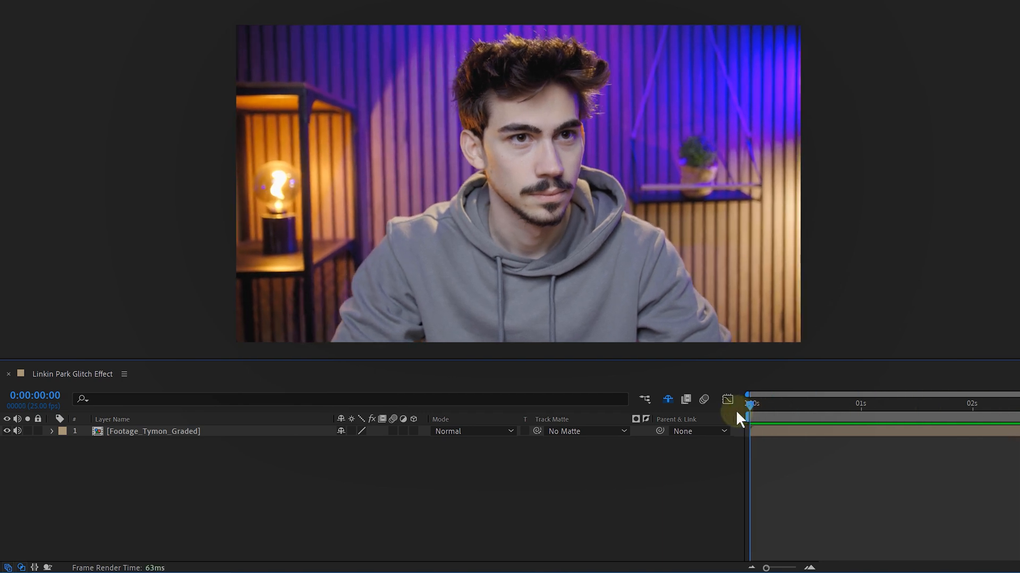
{"action": "left_click", "coordinate": [153, 431]}
{"action": "type", "text": "Rotoscope_Footage"}
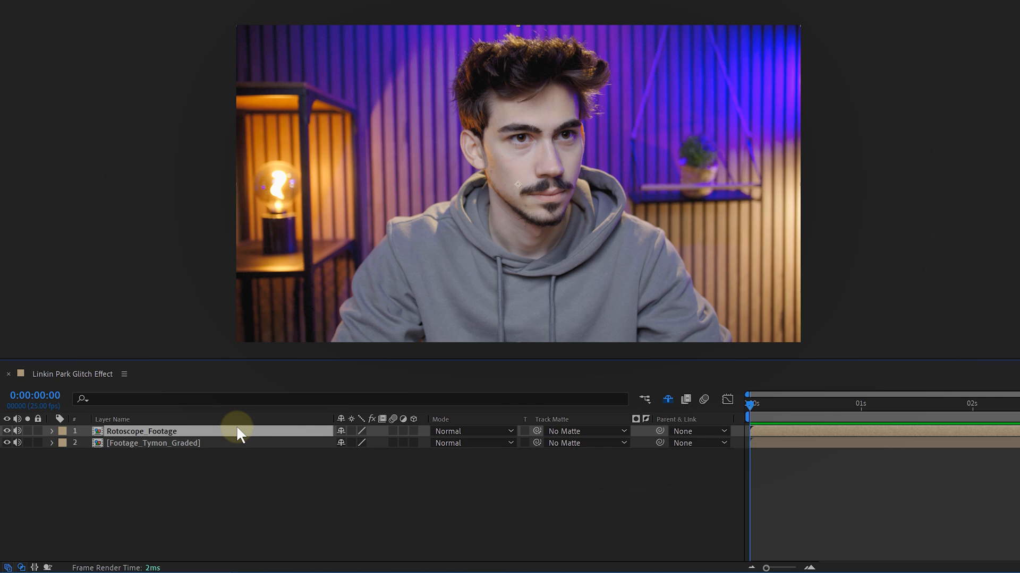
{"action": "double_click", "coordinate": [142, 432]}
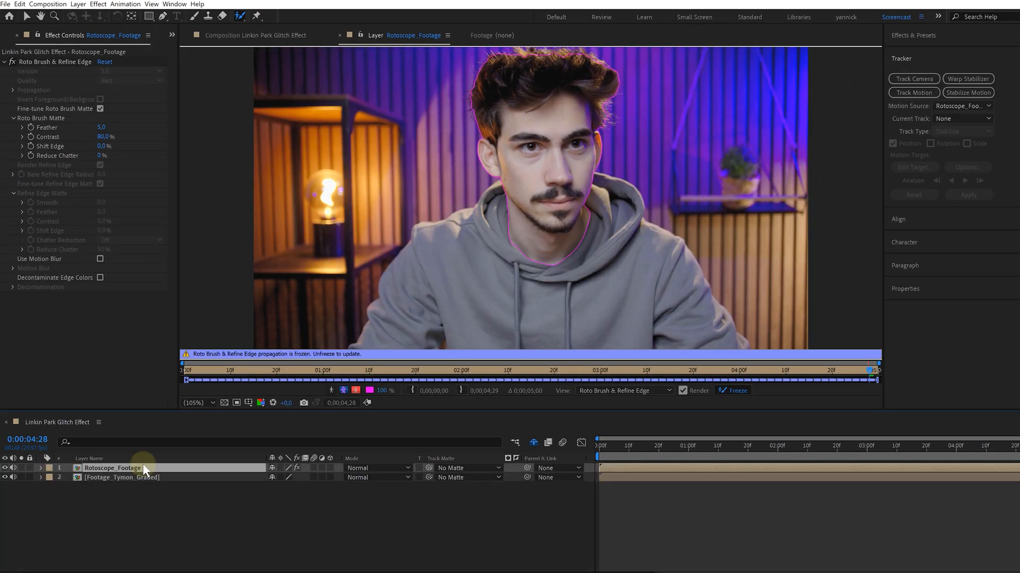
Pre-compose Rotoscope_Footage and create a black Displacement Source solid
{"action": "right_click", "coordinate": [112, 469]}
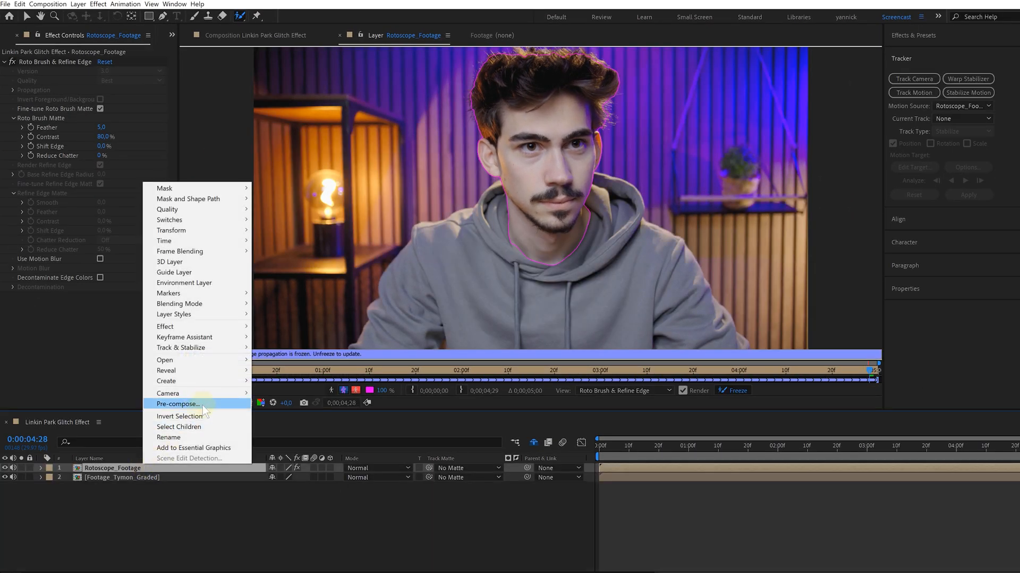
{"action": "key", "text": "Ctrl+Shift"}
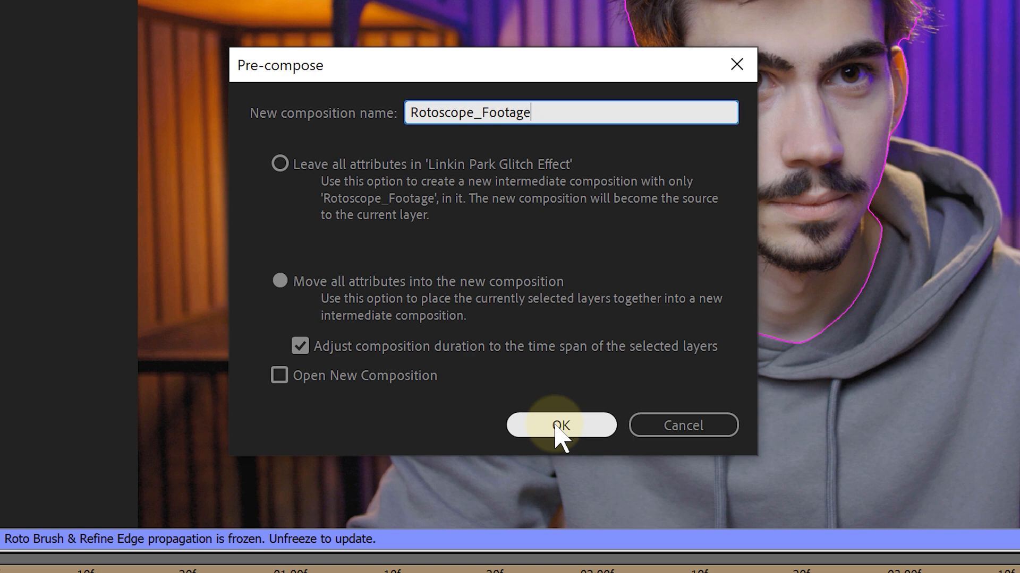
{"action": "left_click", "coordinate": [560, 425]}
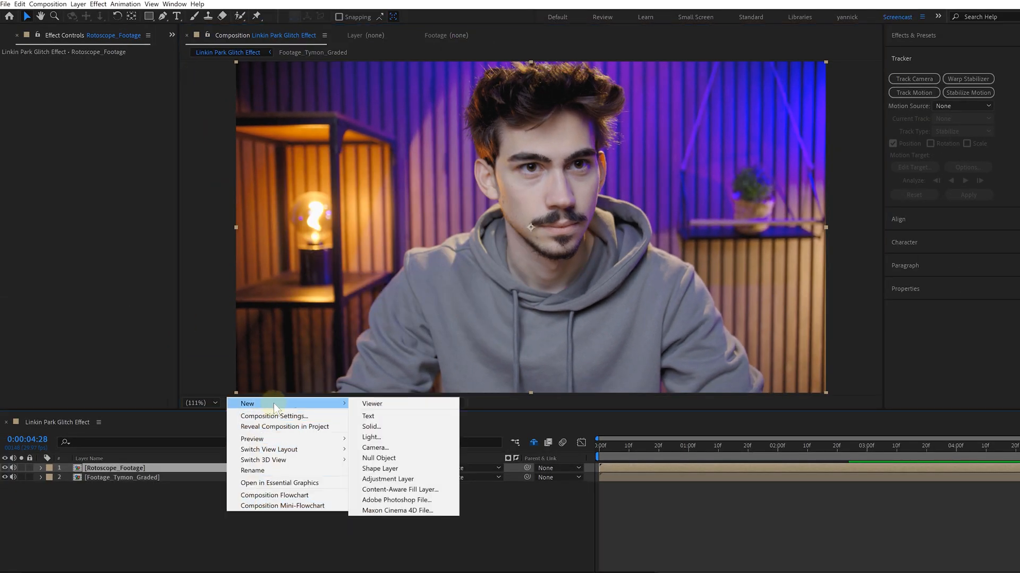
{"action": "left_click", "coordinate": [371, 427]}
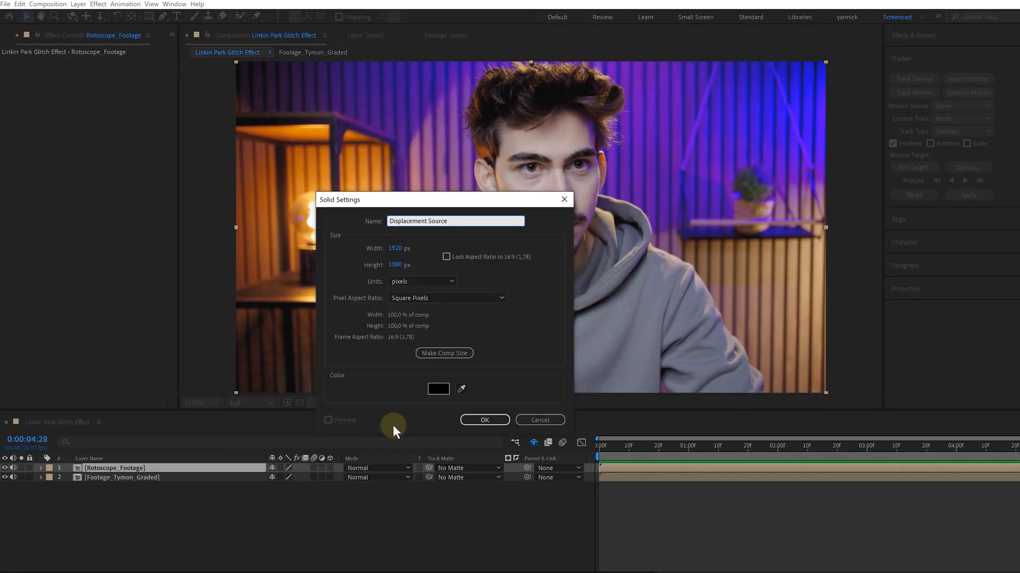
{"action": "left_click", "coordinate": [484, 419]}
{"action": "type", "text": "fractal noise"}
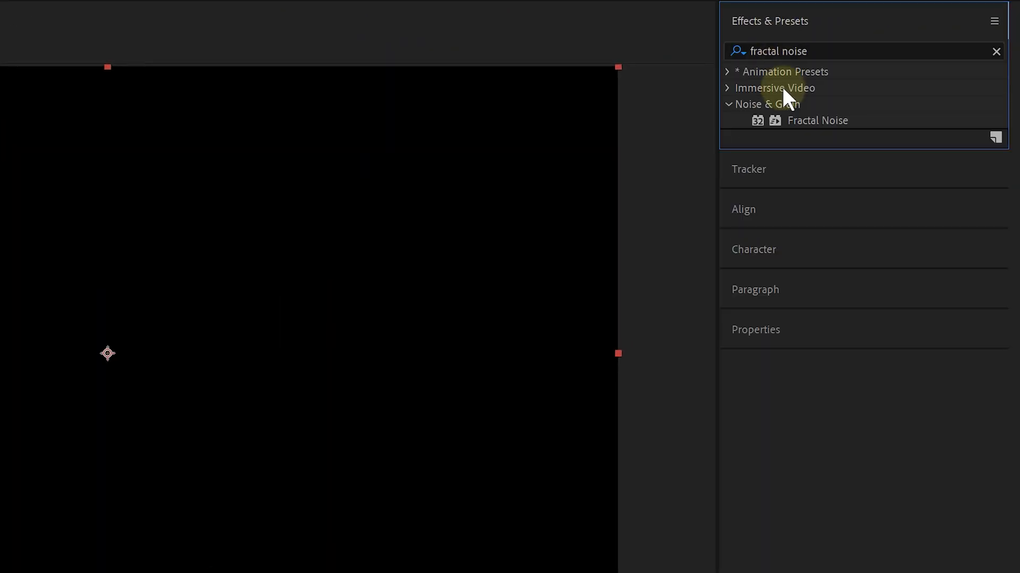
Apply Fractal Noise with Contrast 374 and Brightness 30, and expand its Transform settings
{"action": "double_click", "coordinate": [817, 121]}
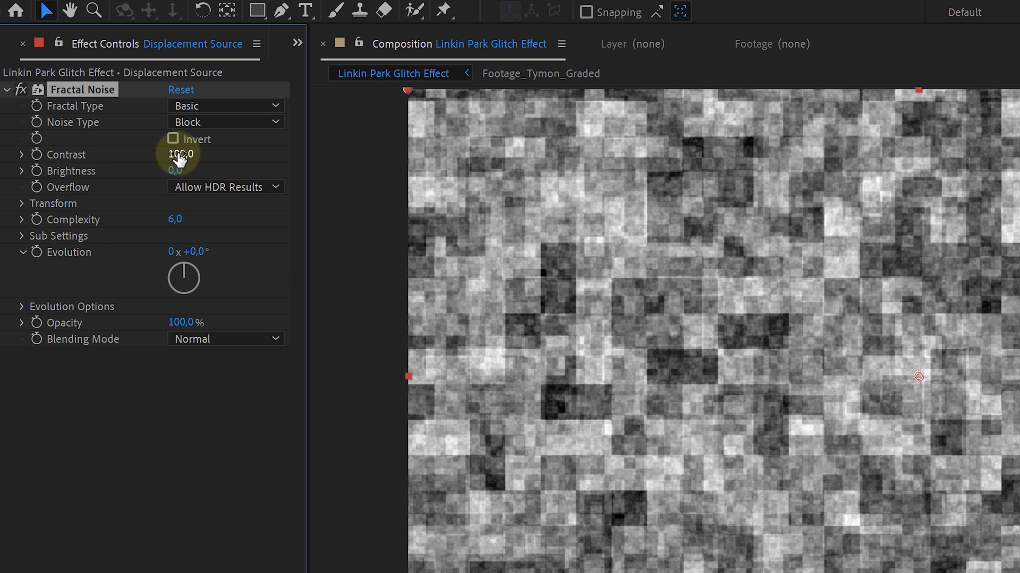
{"action": "left_click_drag", "start_coordinate": [180, 154], "coordinate": [189, 154]}
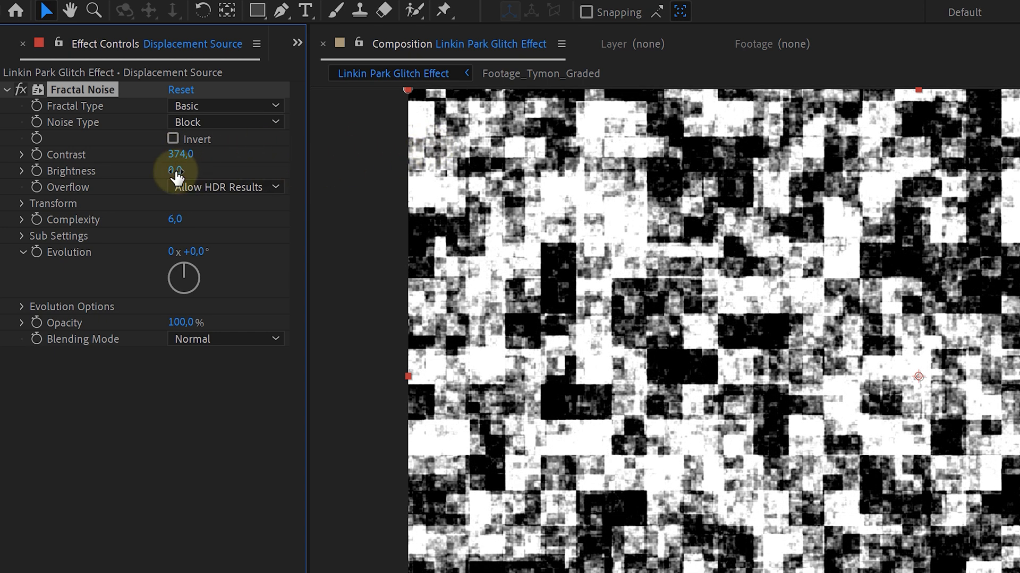
{"action": "left_click_drag", "start_coordinate": [177, 171], "coordinate": [177, 156]}
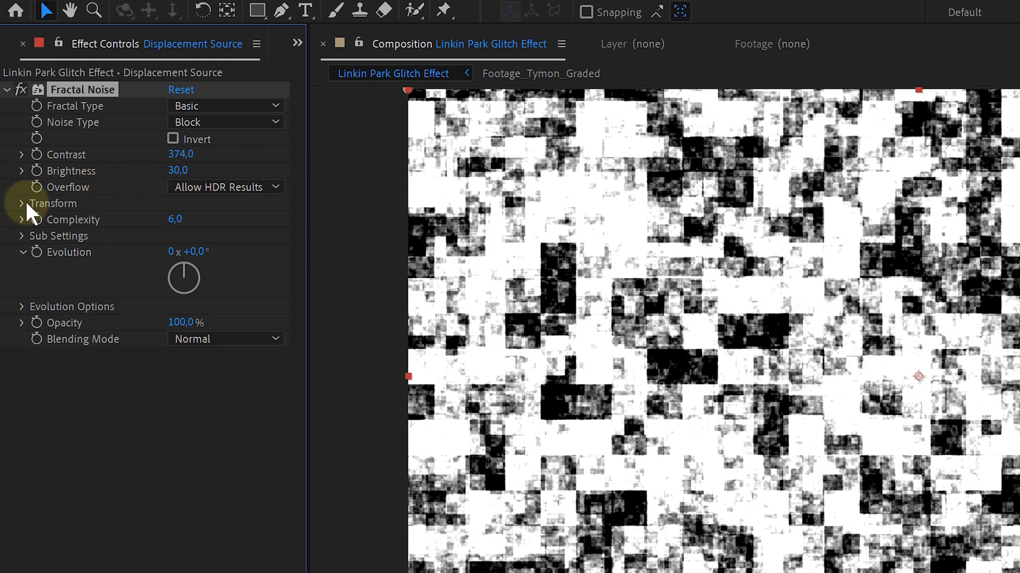
{"action": "left_click", "coordinate": [21, 203]}
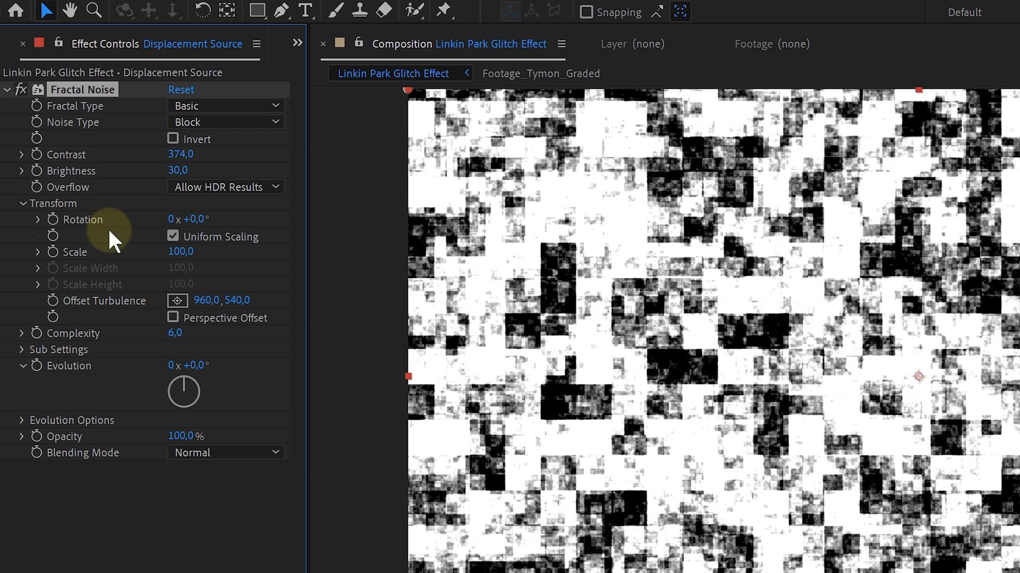
{"action": "left_click", "coordinate": [174, 235]}
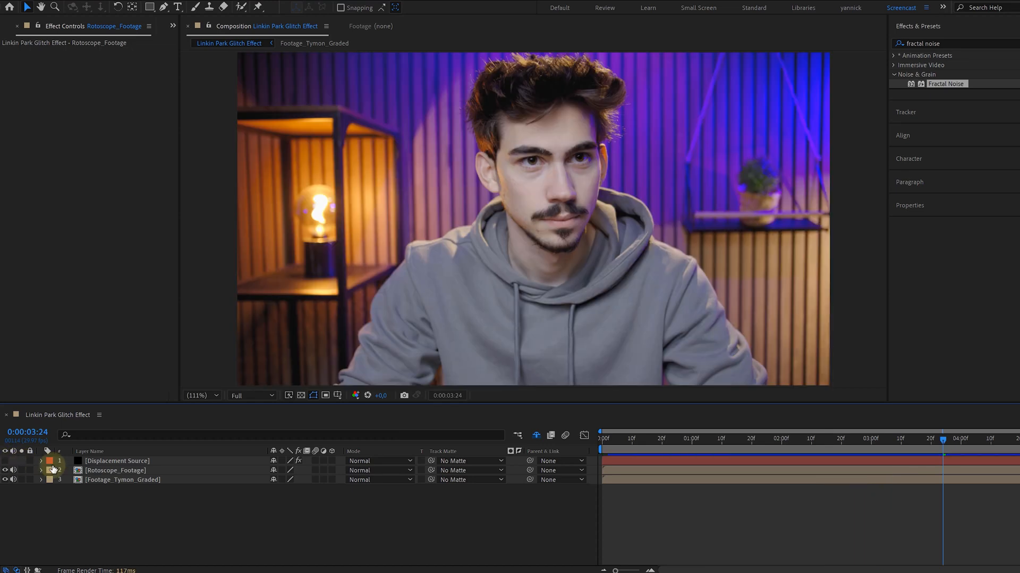
Apply Displacement Map using Displacement Source with Effects & Masks, driven by Lightness
{"action": "type", "text": "displacement map"}
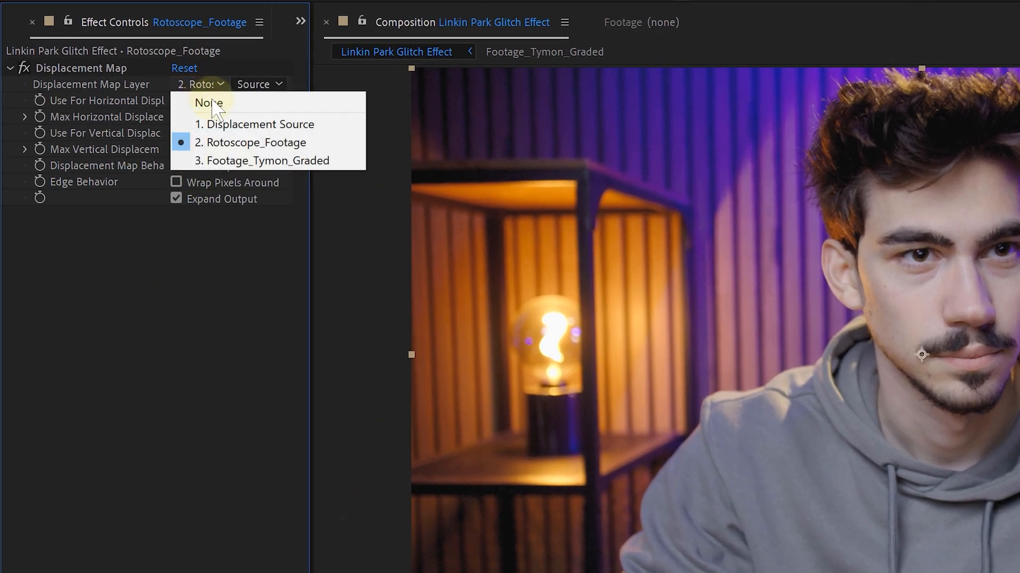
{"action": "mouse_move", "coordinate": [249, 124]}
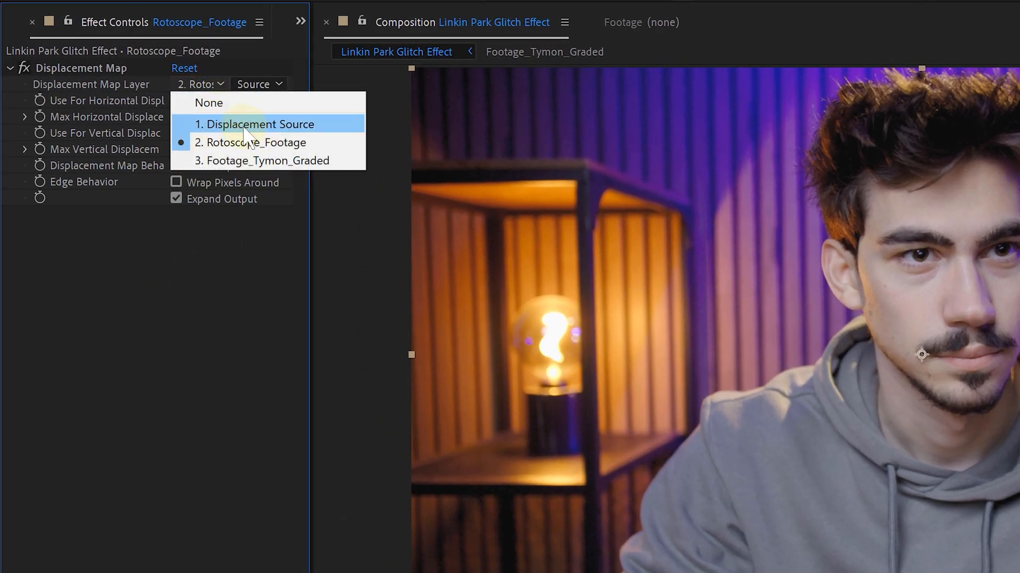
{"action": "left_click", "coordinate": [258, 125]}
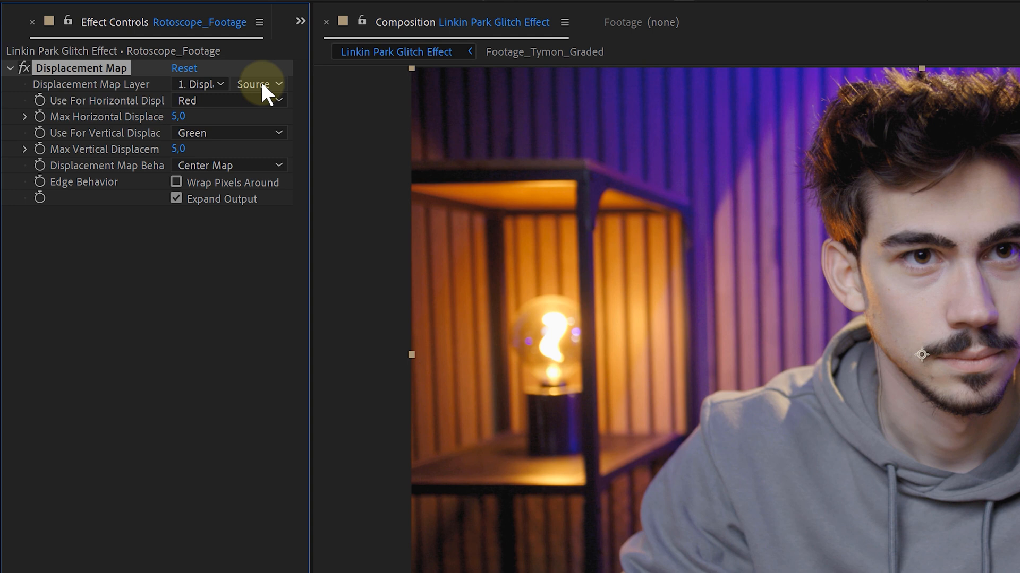
{"action": "left_click", "coordinate": [255, 84]}
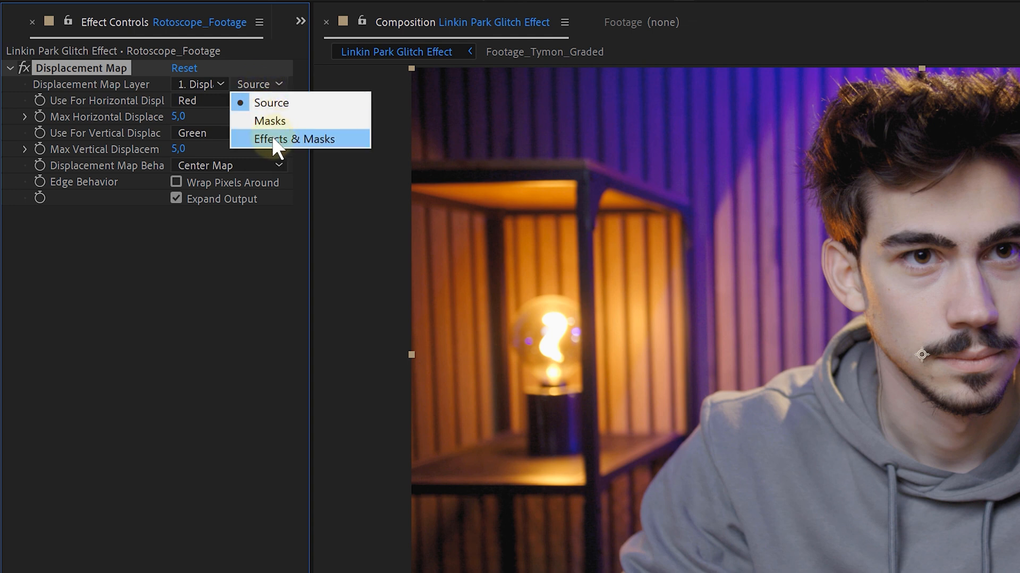
{"action": "left_click", "coordinate": [293, 139]}
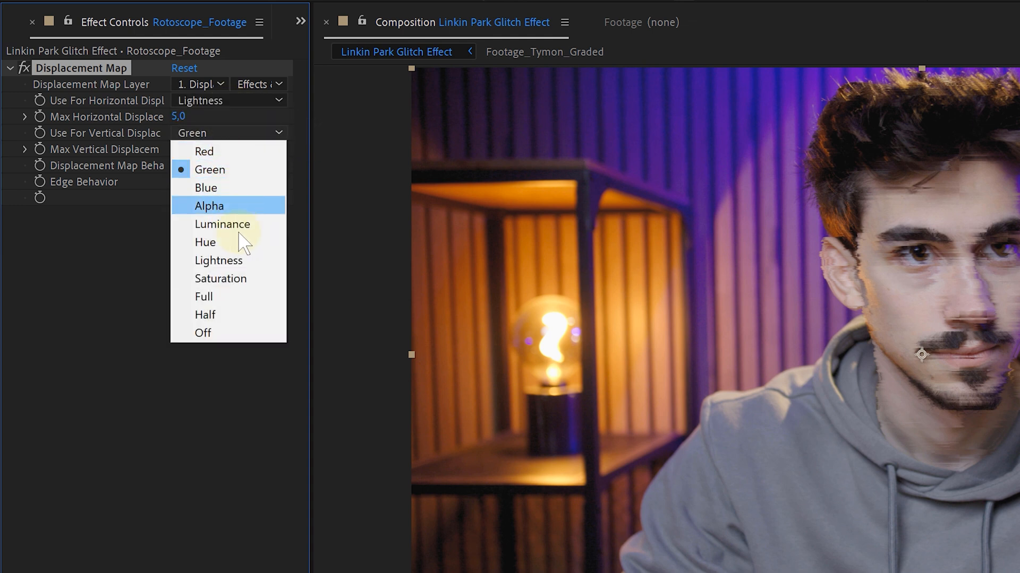
{"action": "left_click", "coordinate": [218, 260]}
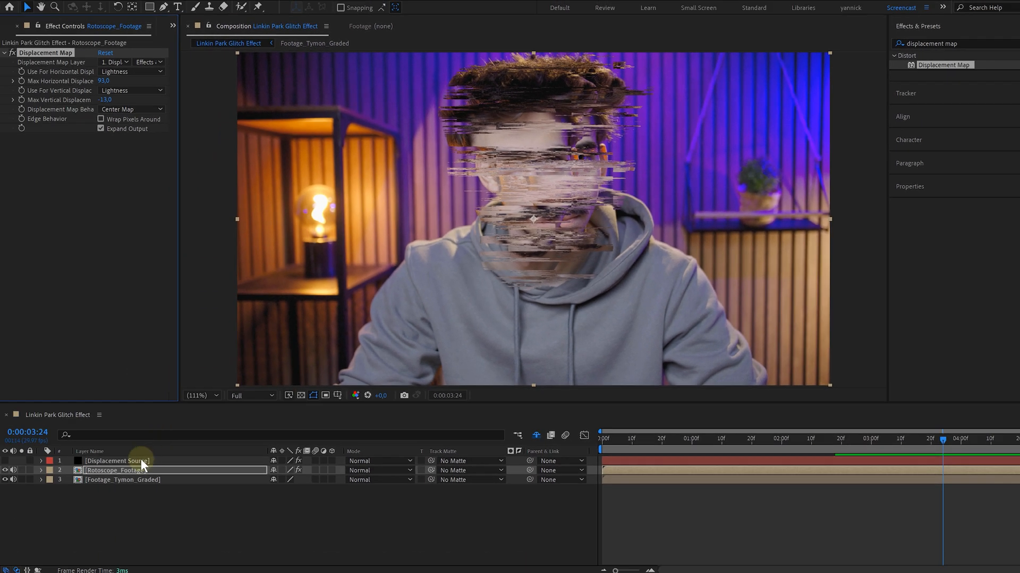
Select the Displacement Source noise layer
{"action": "left_click", "coordinate": [116, 460]}
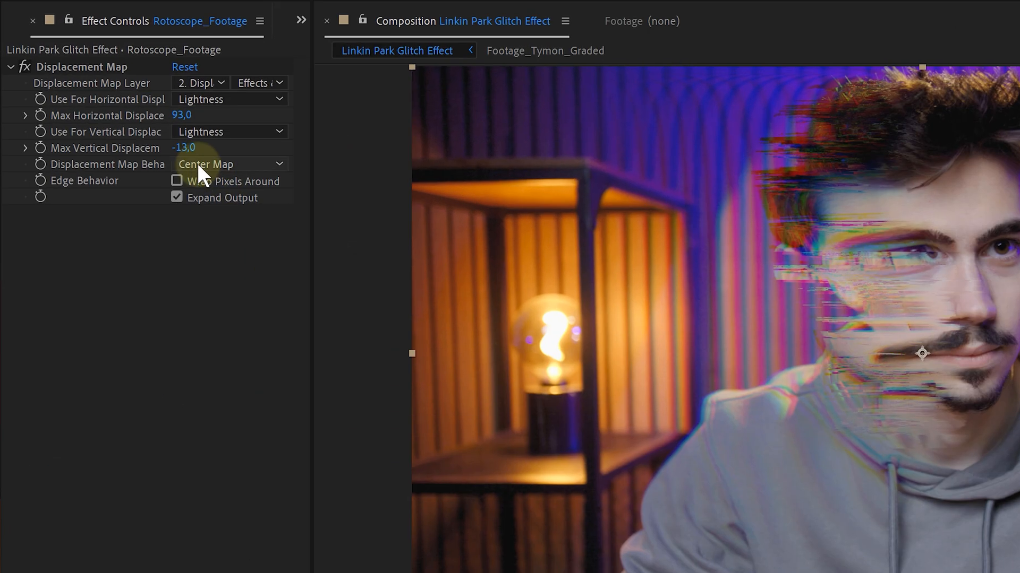
Lower Max Horizontal Displacement from 93 to 57
{"action": "left_click_drag", "start_coordinate": [189, 116], "coordinate": [165, 115]}
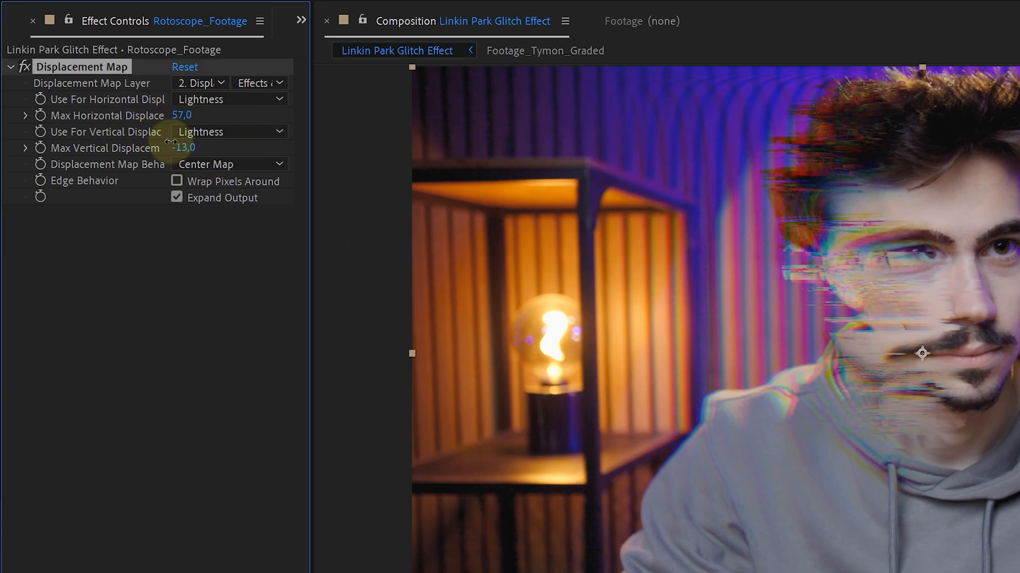